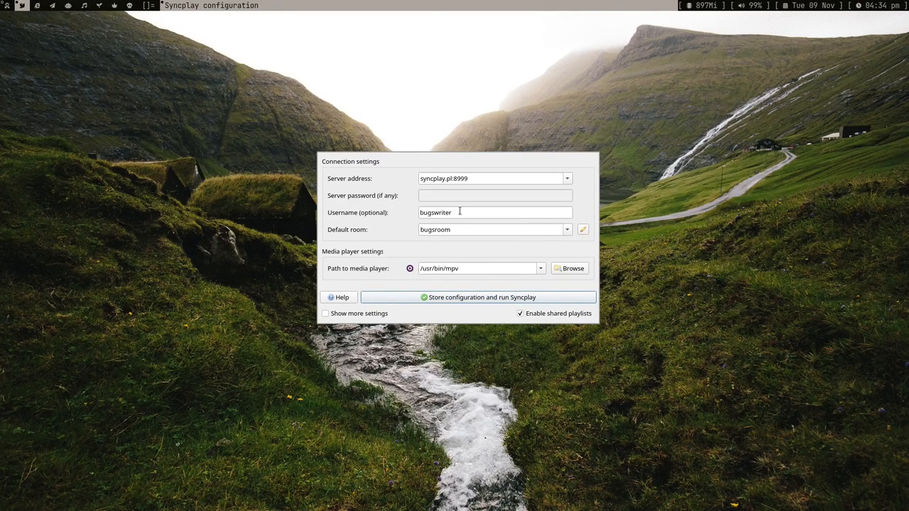
Step: Review the username bugswriter and the media player path in the Syncplay settings
click(567, 179)
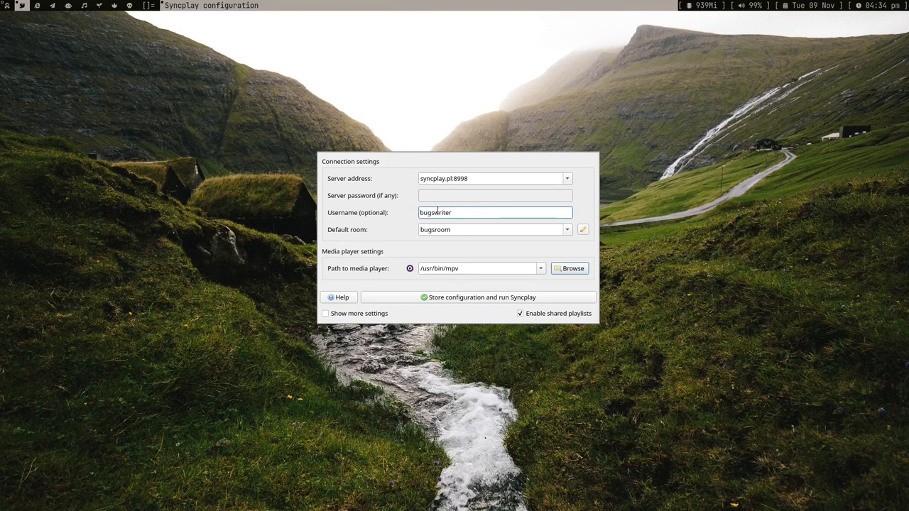
triple_click(494, 230)
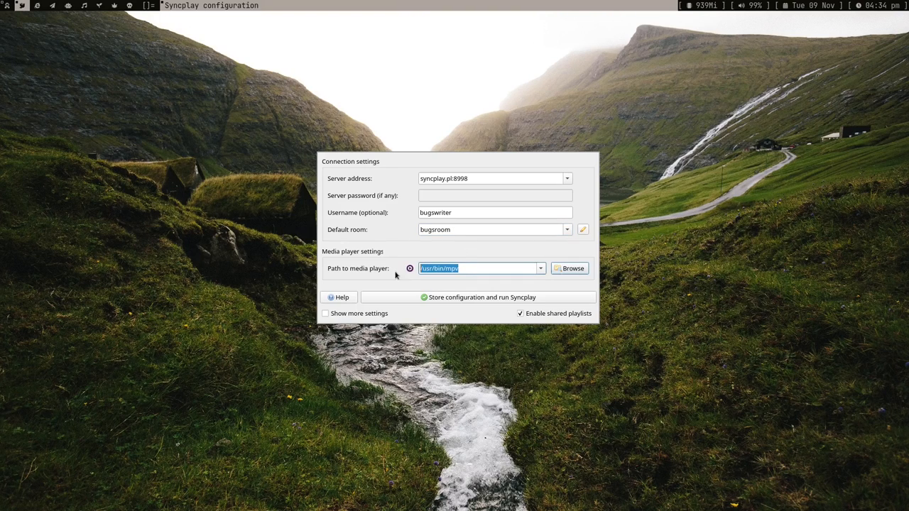
click(466, 268)
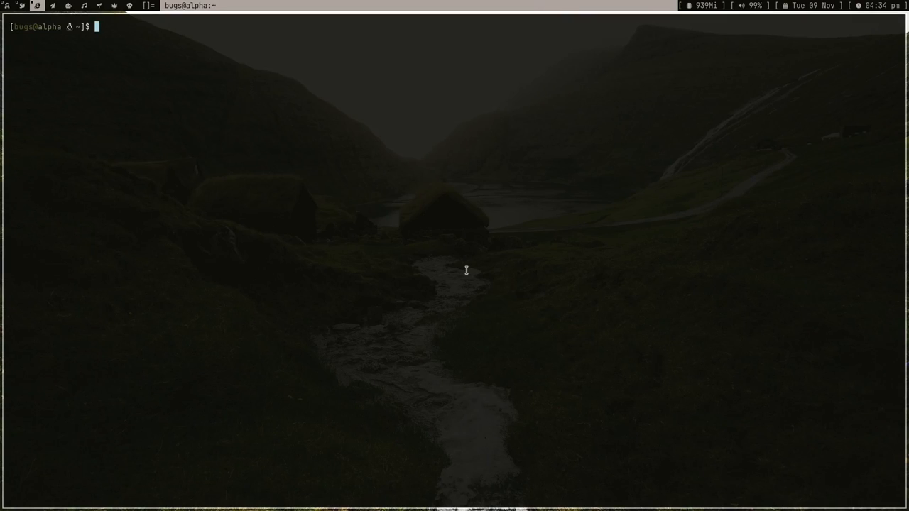
Step: Show the 'sudo pacman' install commands for syncplay and pyside2 in the terminal without running them
text(sudo pacman)
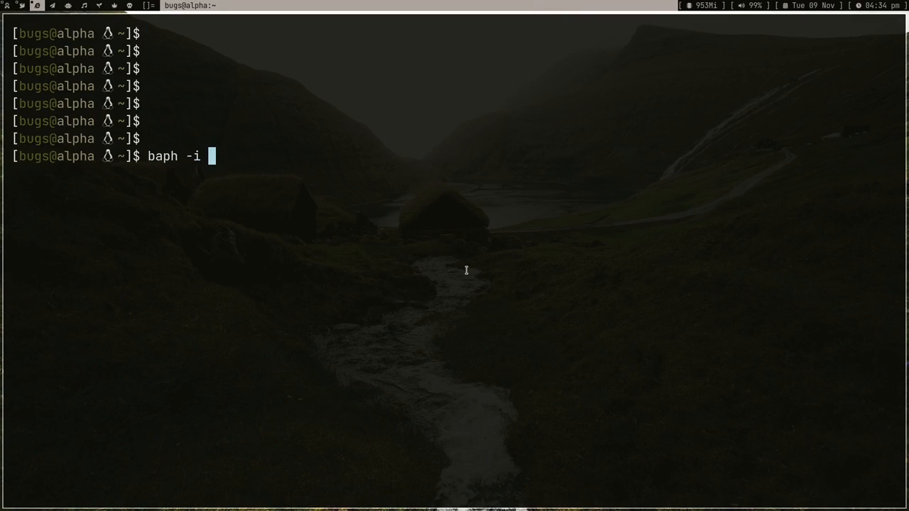
text(syncplay)
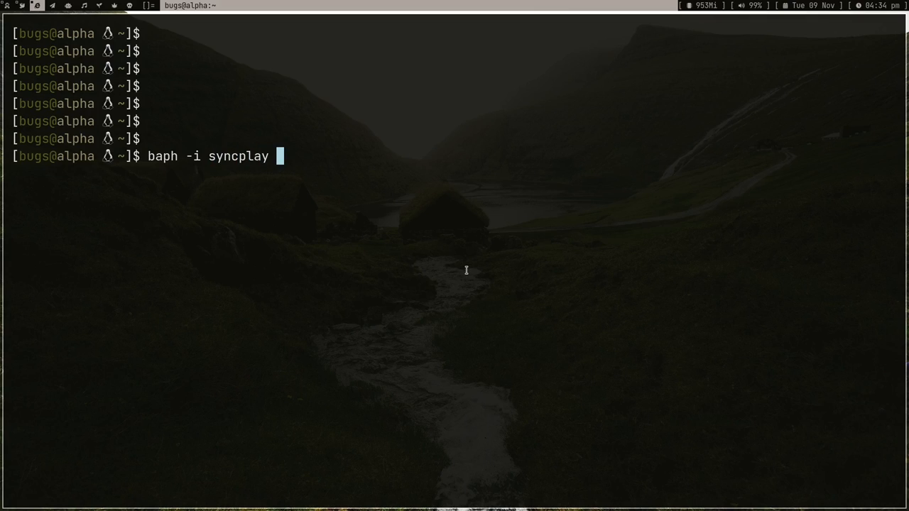
key(Return)
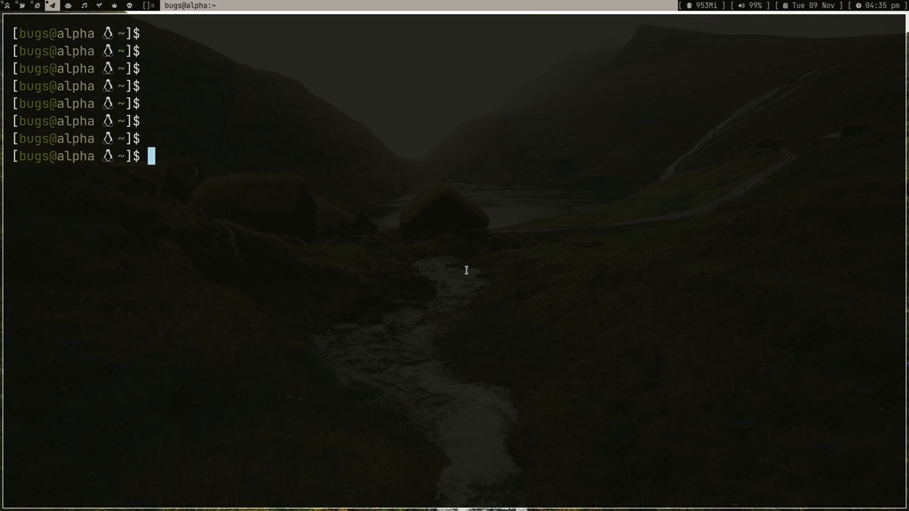
text(sudo pacman -S)
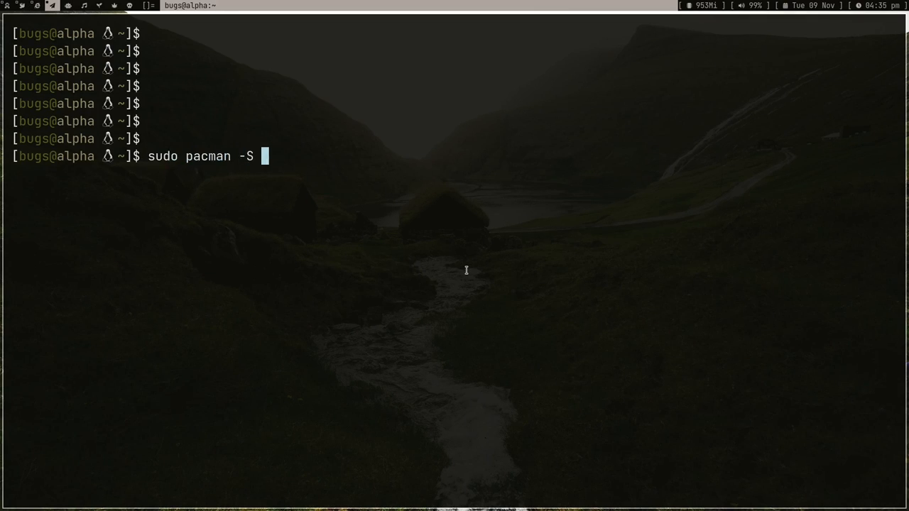
text(pyside2)
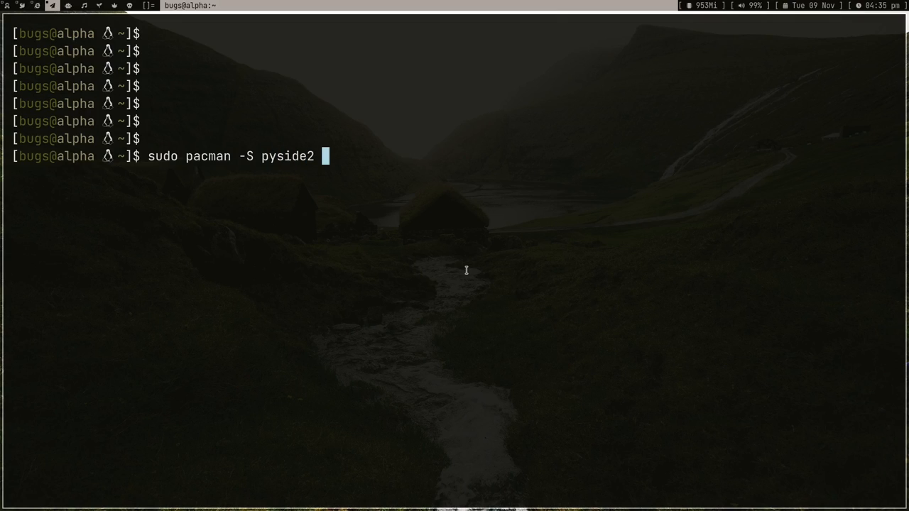
key(ctrl+c)
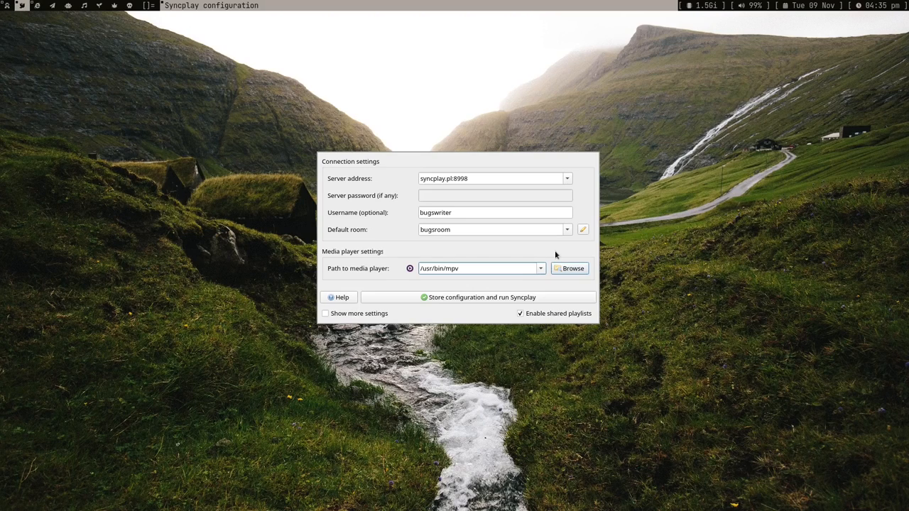
mouse_move(449, 298)
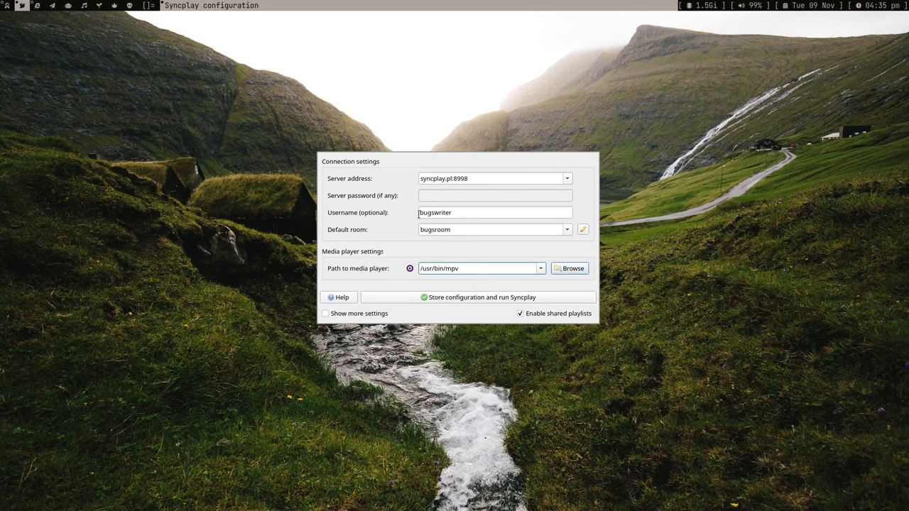
mouse_move(528, 187)
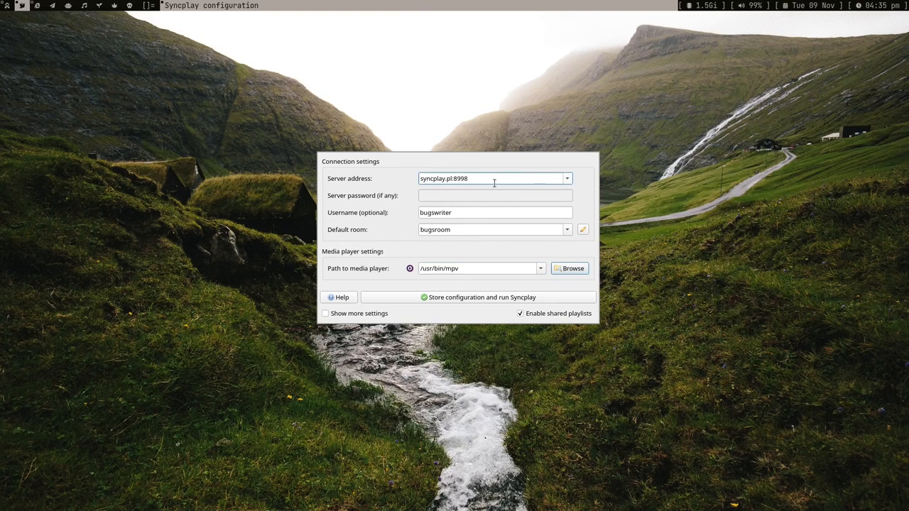
mouse_move(427, 188)
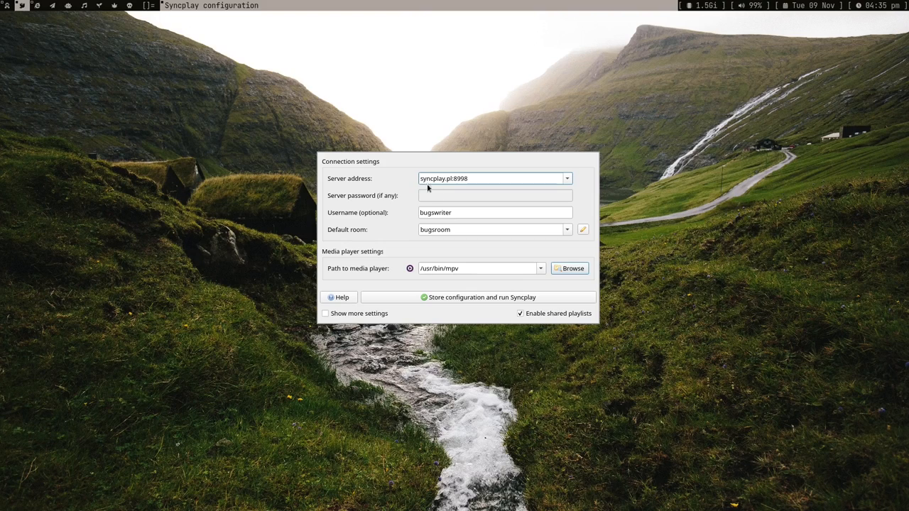
Step: Keep the public server address and store the configuration to connect Syncplay to bugsroom
click(476, 269)
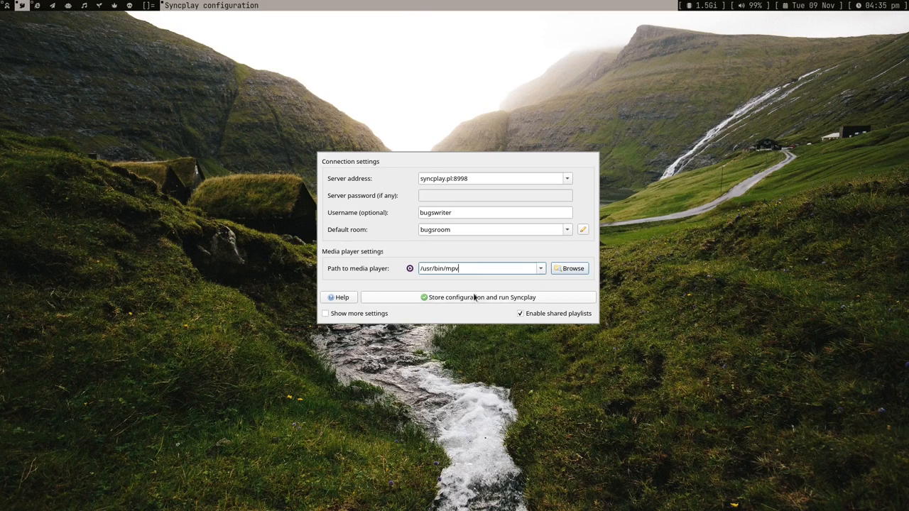
mouse_move(483, 302)
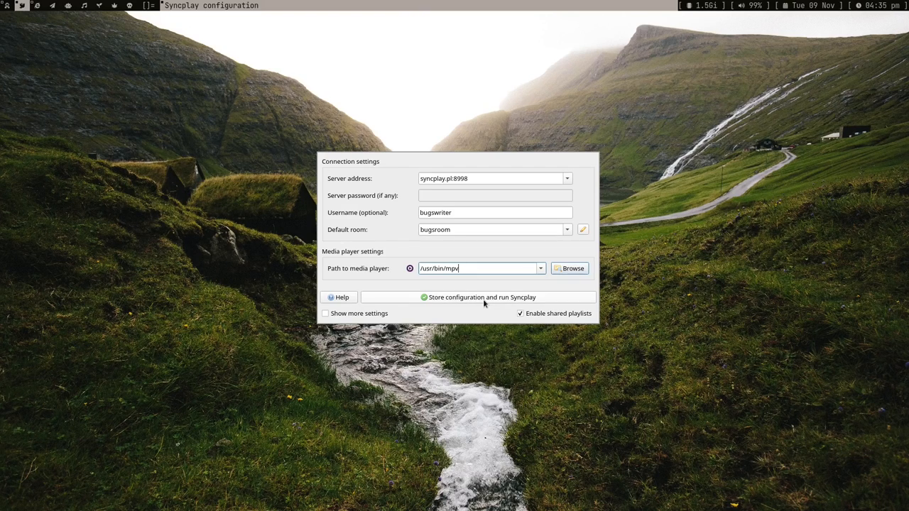
mouse_move(463, 298)
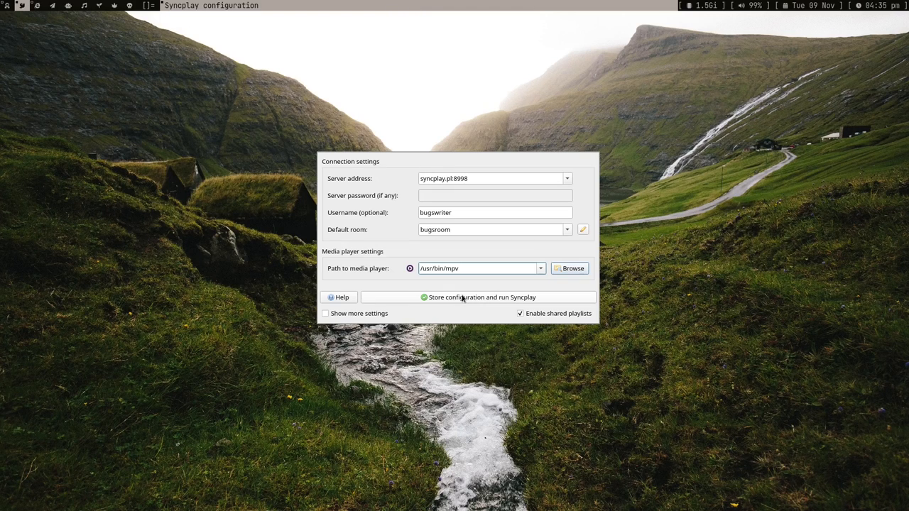
click(463, 297)
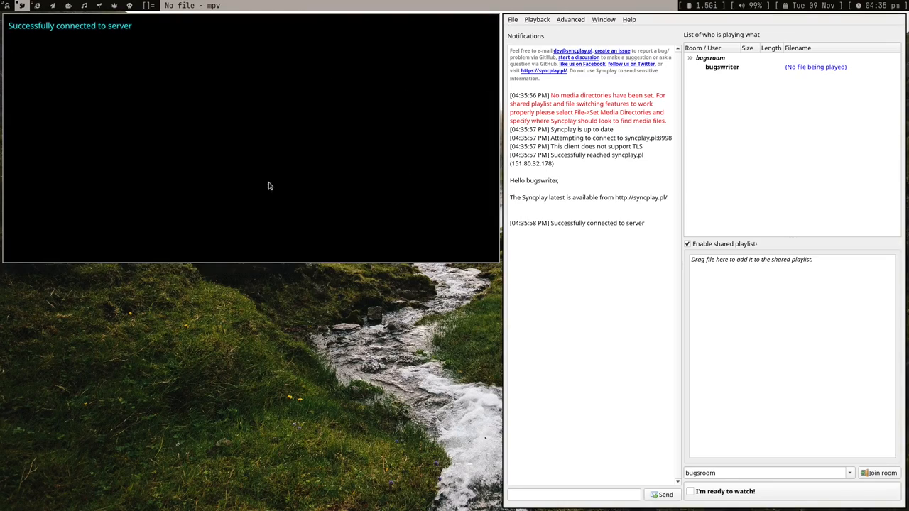
mouse_move(170, 136)
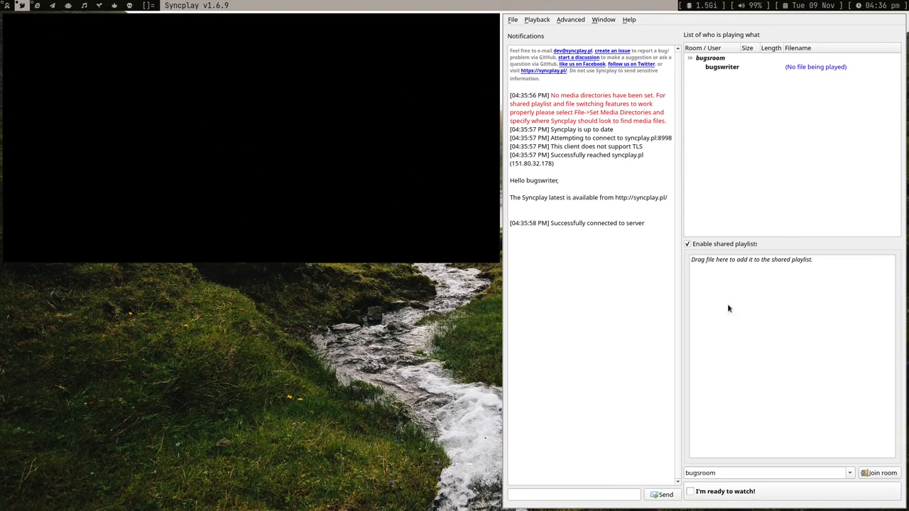
mouse_move(468, 347)
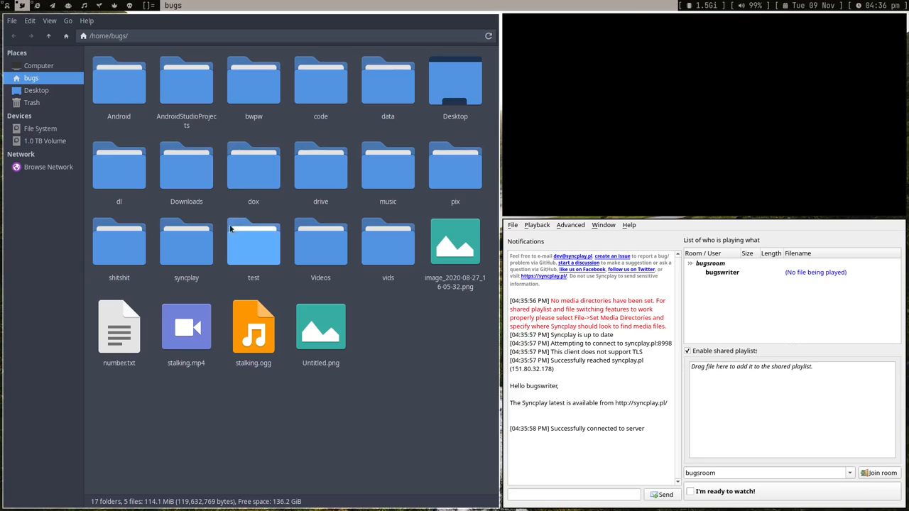
Step: Navigate into data > Movies > Korean and select the Little Forest (2018) movie file
double_click(388, 79)
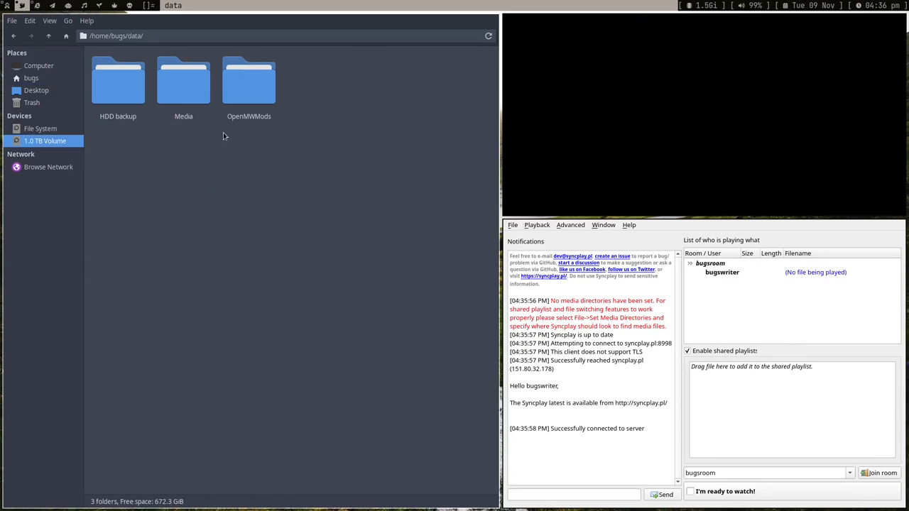
double_click(183, 86)
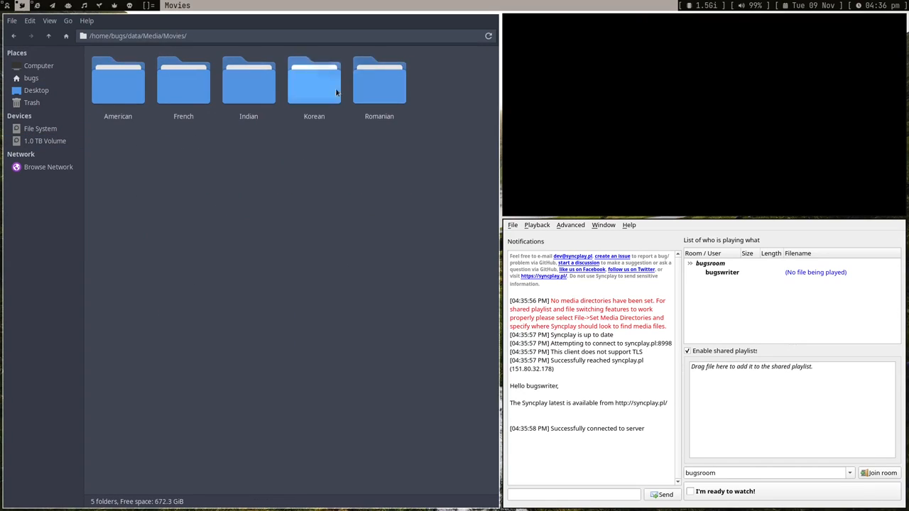
double_click(314, 79)
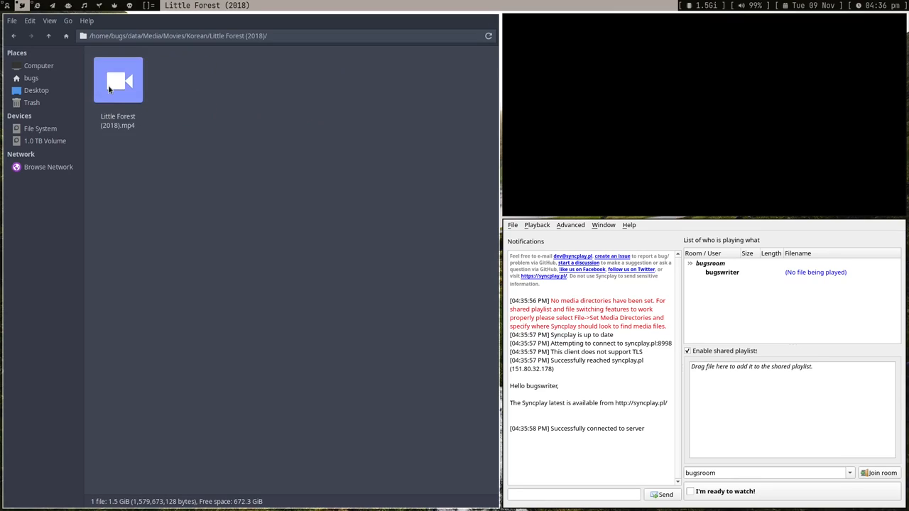
drag(118, 79, 178, 139)
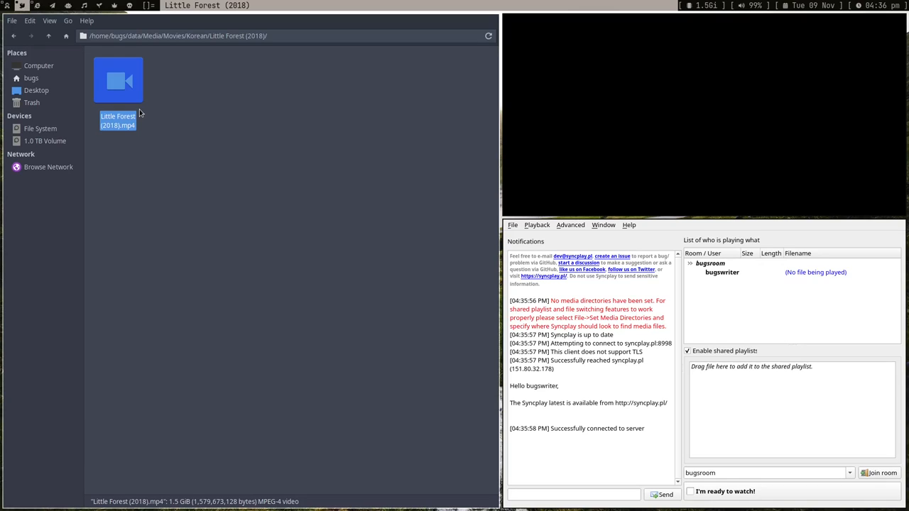
mouse_move(125, 105)
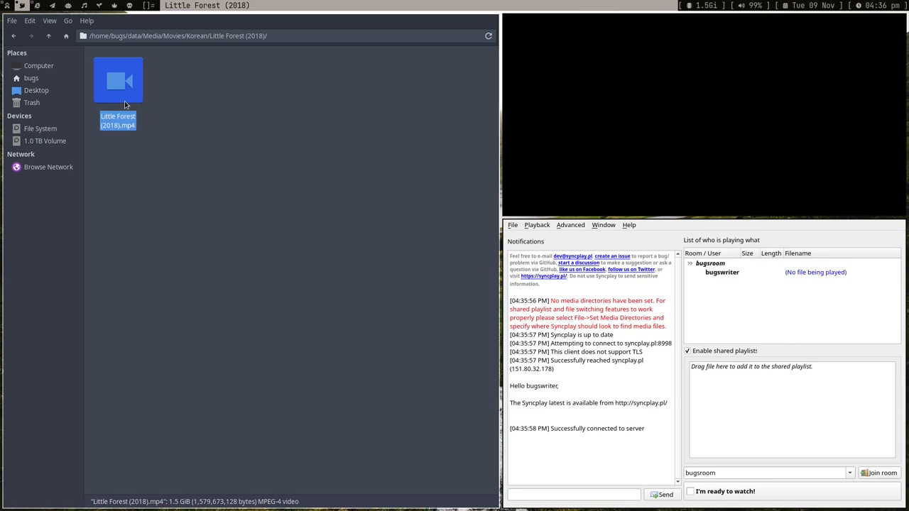
Step: Drag Little Forest (2018).mp4 onto Syncplay's shared playlist pane
drag(118, 80, 787, 413)
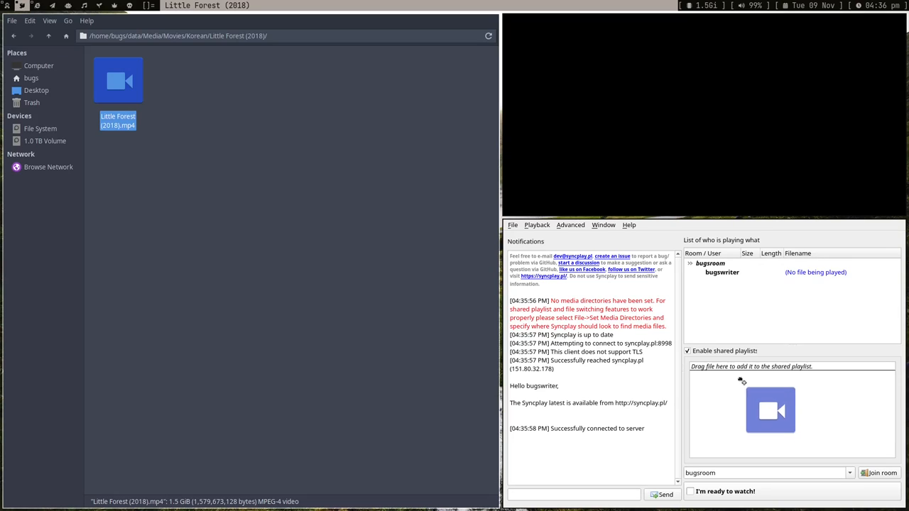
double_click(118, 79)
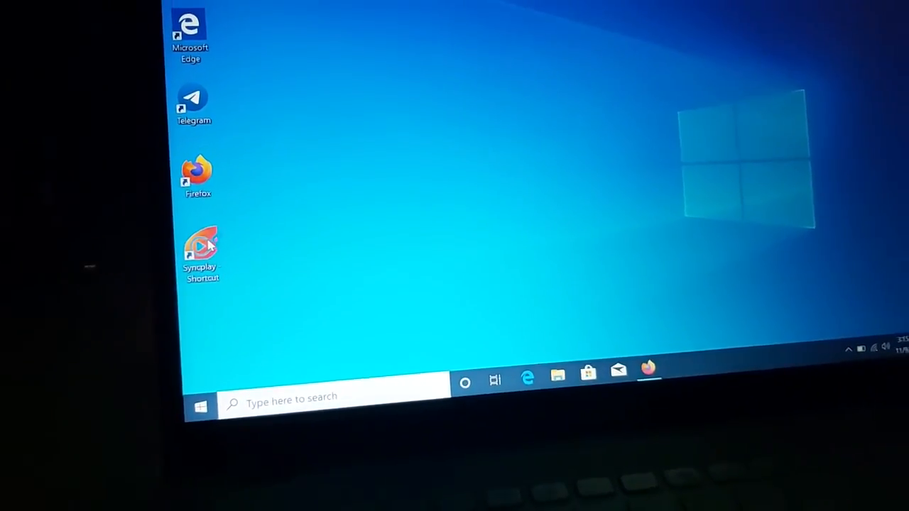
Step: Launch Syncplay on the laptop with room bugsroom, username kafa and player C:\Users\Suraj\Downloads\mpv.exe
double_click(201, 248)
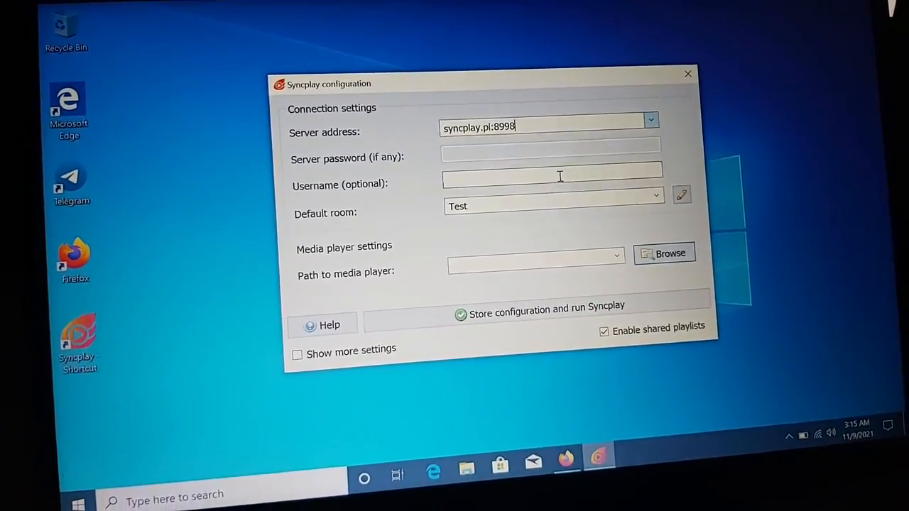
text(bu)
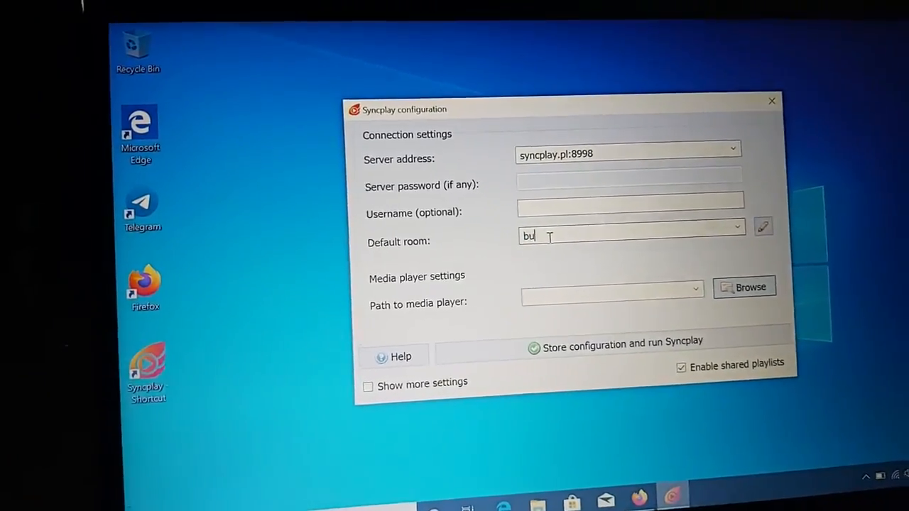
text(gsroom)
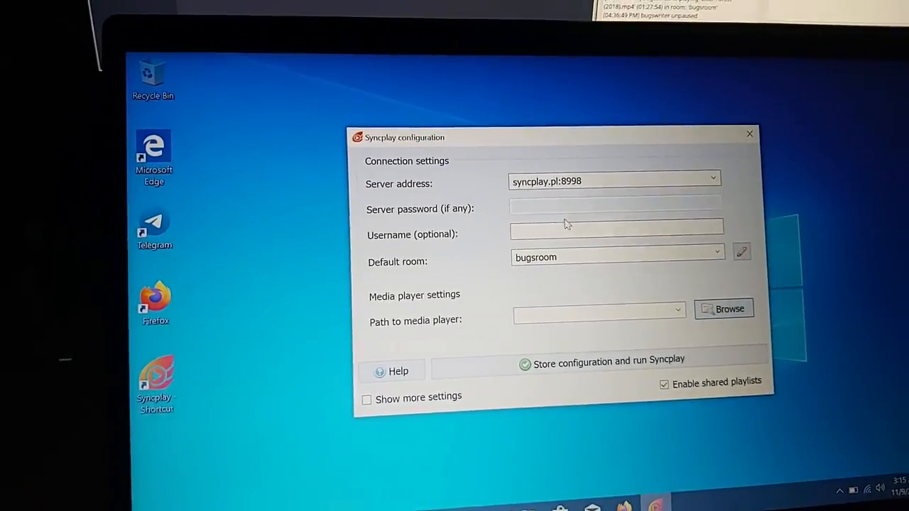
text(kafa)
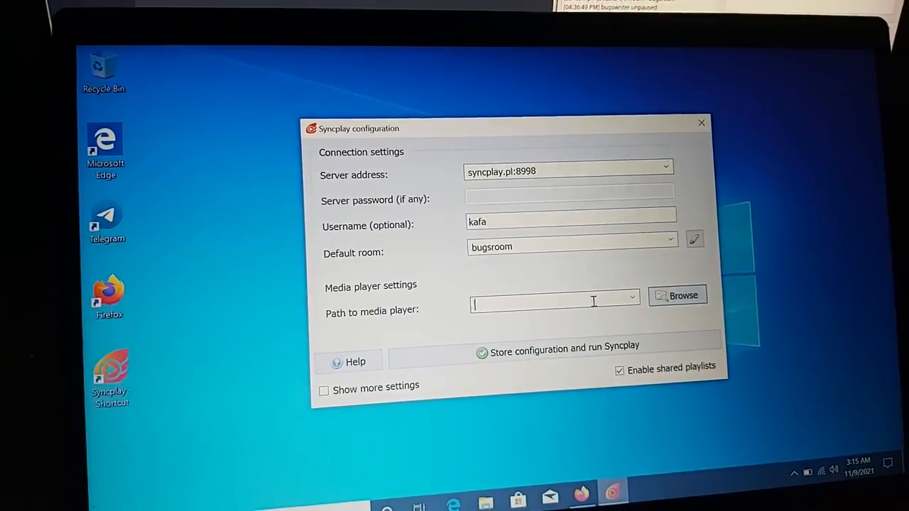
text(C:\Users\Suraj\Downloads\mpv.exe)
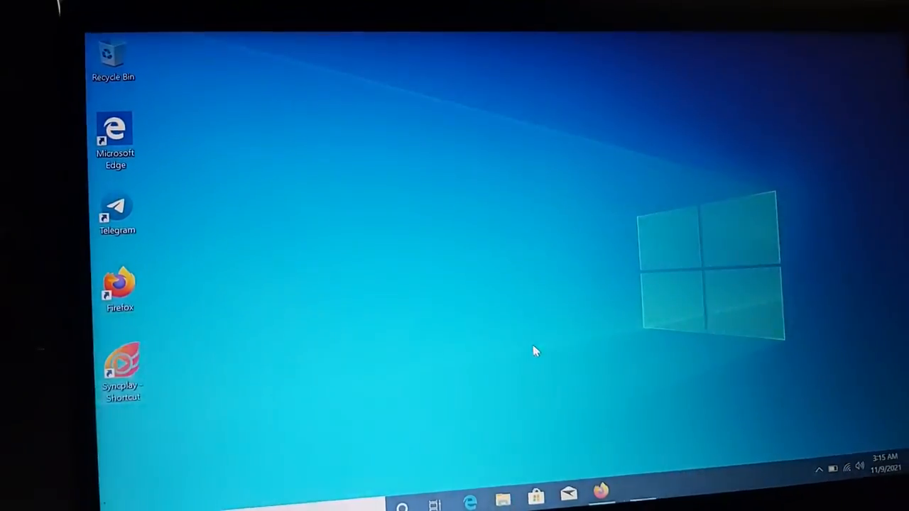
Step: Open File Explorer and show the Videos folder holding the Little Forest (2018) movie
double_click(122, 370)
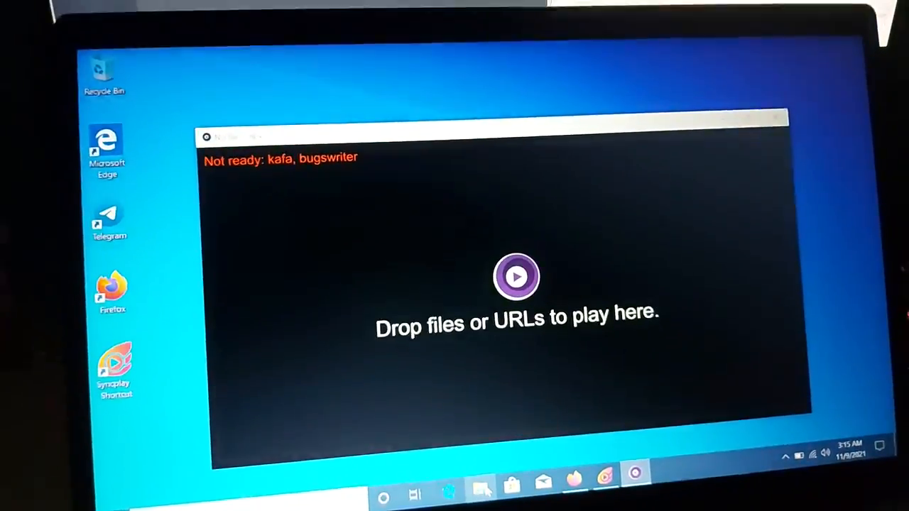
click(483, 489)
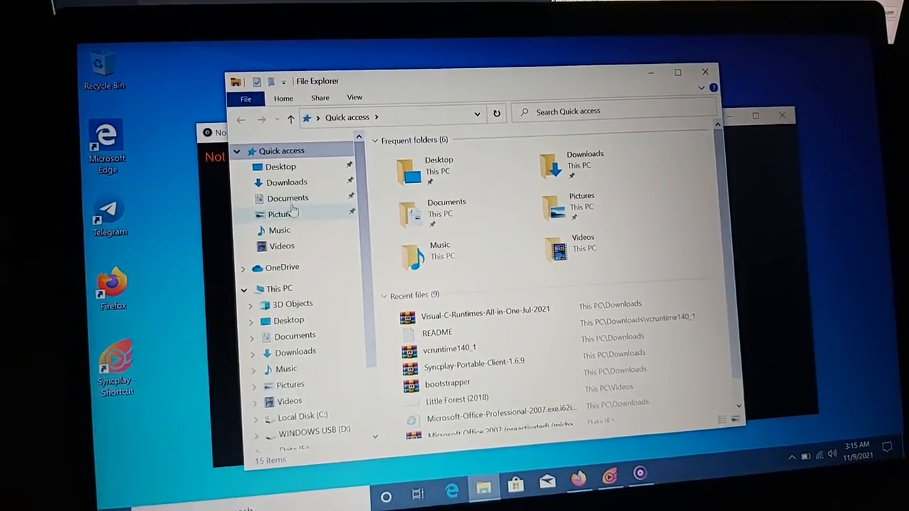
click(281, 245)
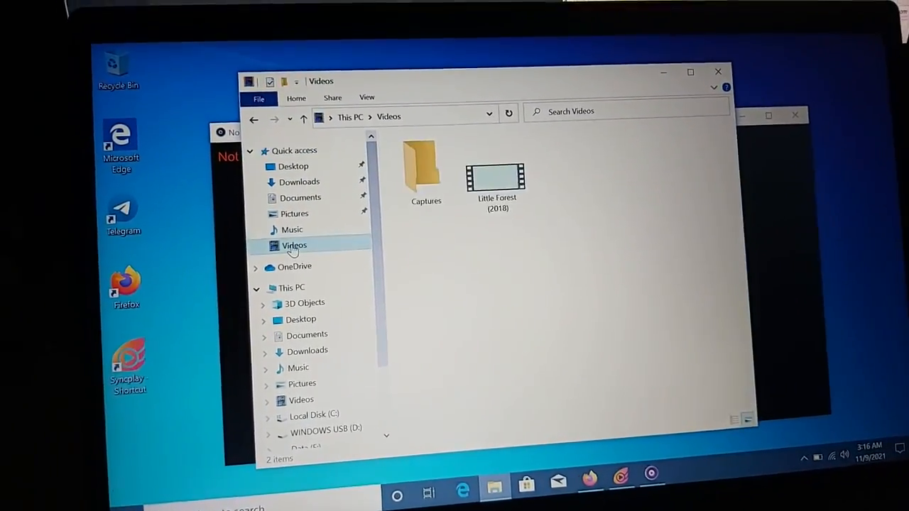